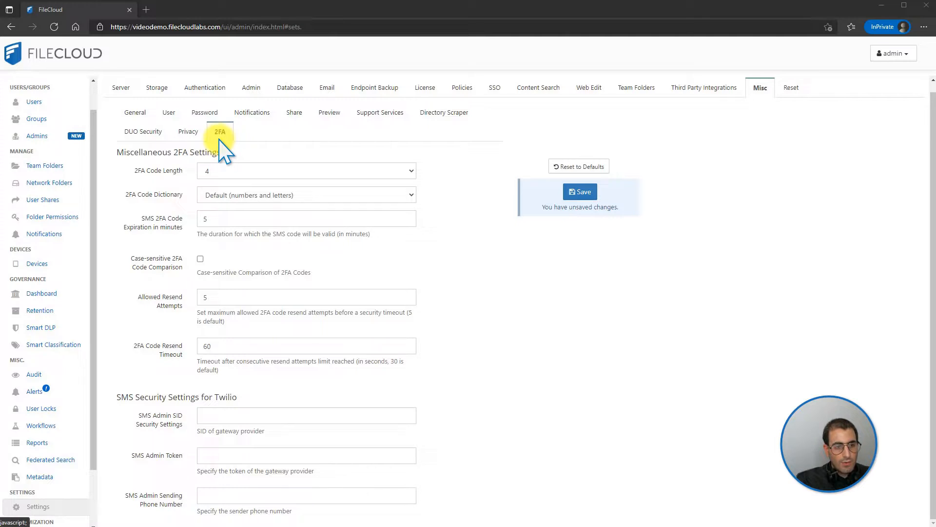
{"action": "mouse_move", "coordinate": [755, 147]}
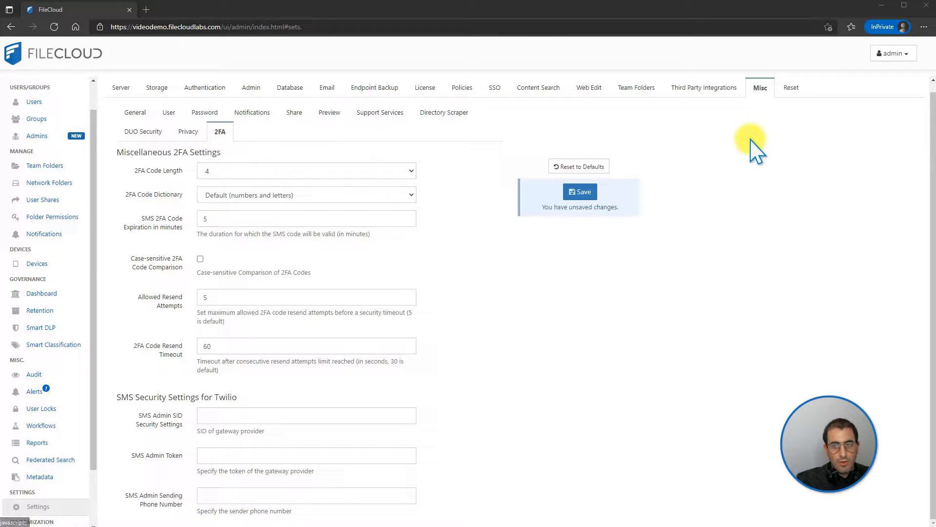
{"action": "mouse_move", "coordinate": [152, 197]}
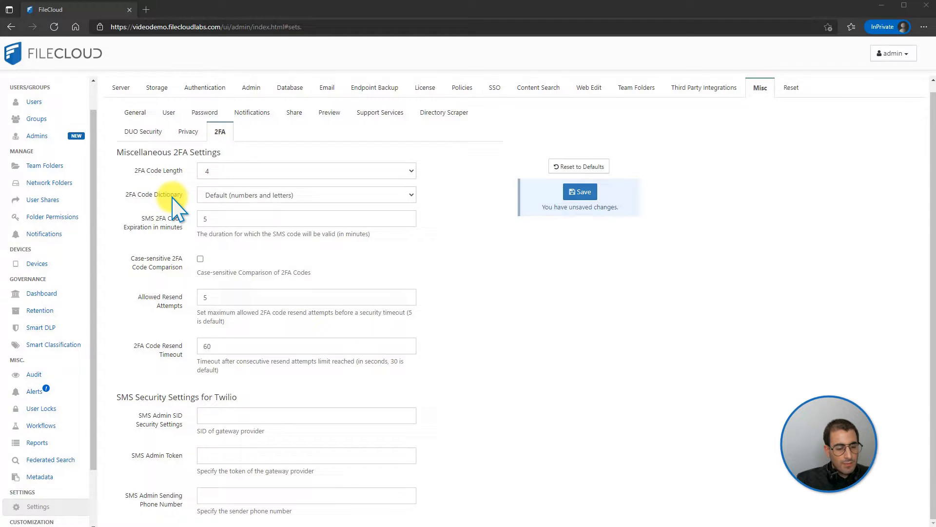
{"action": "mouse_move", "coordinate": [176, 242]}
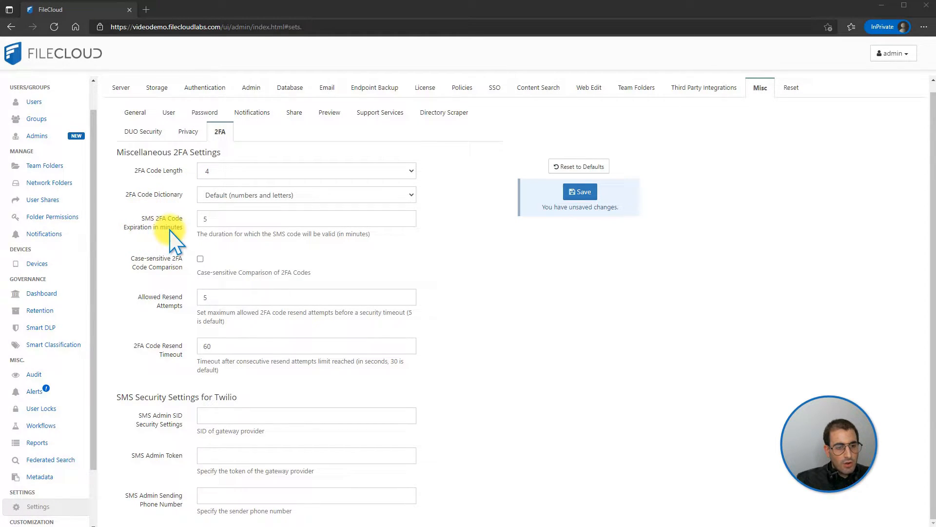
{"action": "mouse_move", "coordinate": [179, 250]}
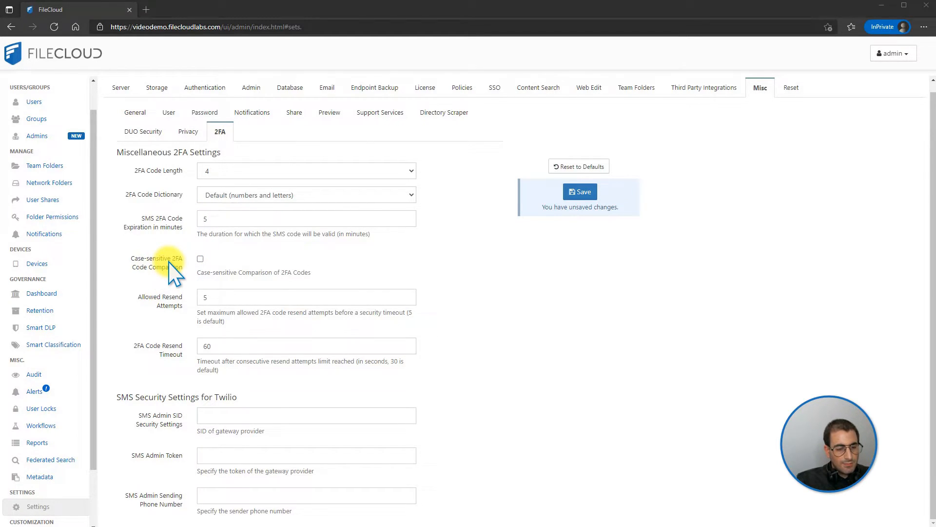
{"action": "mouse_move", "coordinate": [175, 314]}
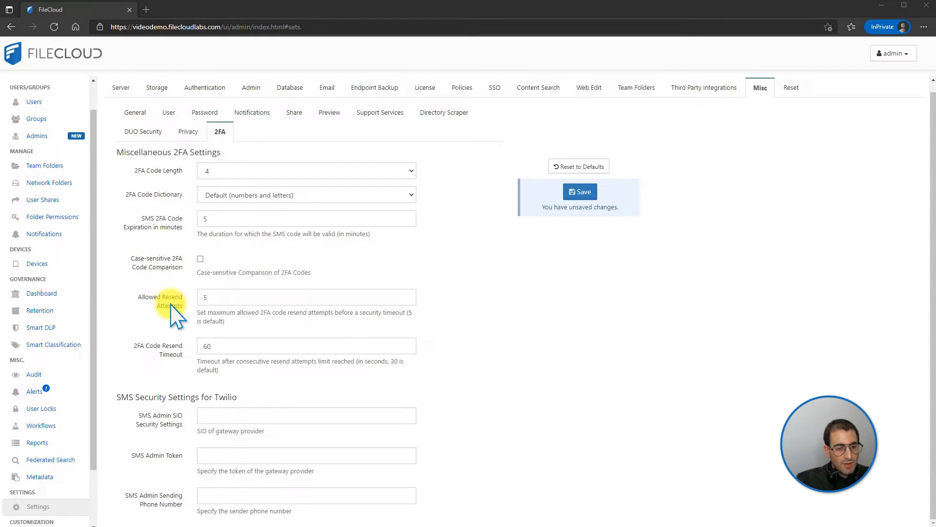
{"action": "mouse_move", "coordinate": [147, 349]}
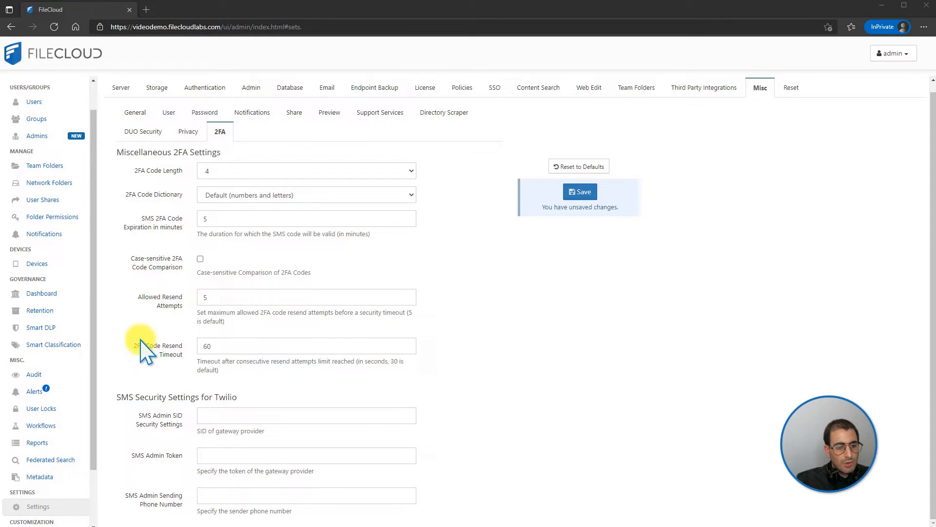
{"action": "mouse_move", "coordinate": [188, 349]}
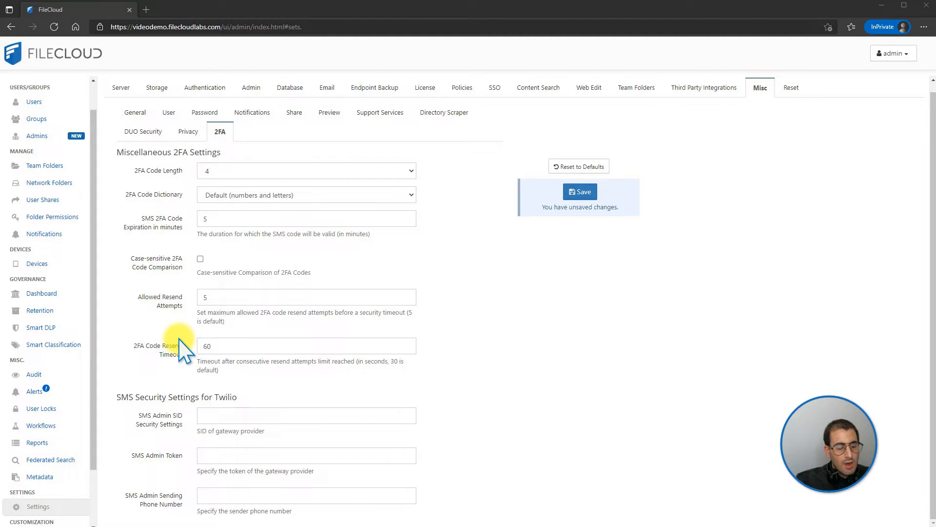
{"action": "mouse_move", "coordinate": [151, 402]}
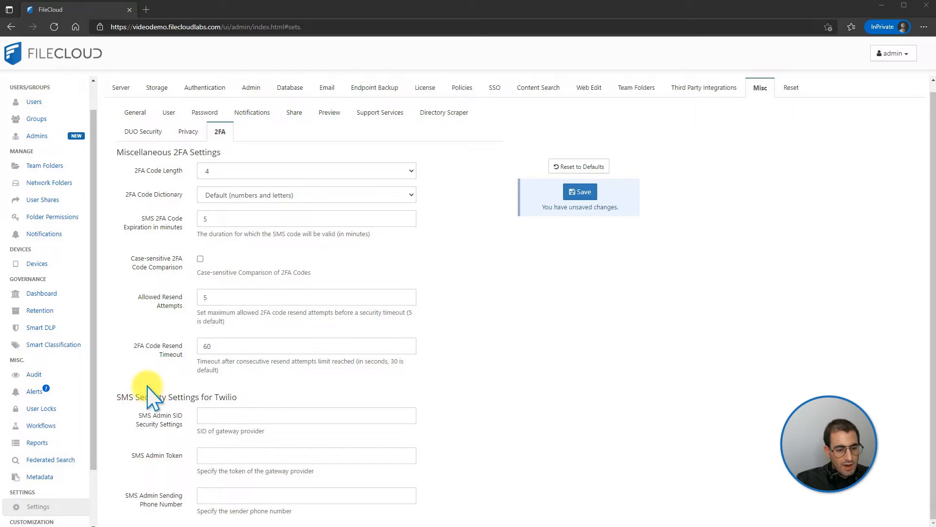
{"action": "mouse_move", "coordinate": [157, 400]}
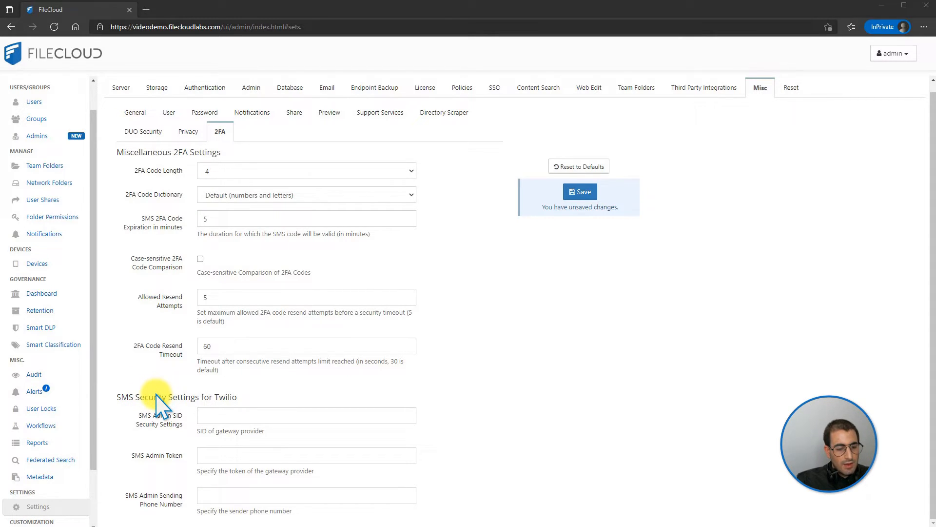
{"action": "mouse_move", "coordinate": [176, 433]}
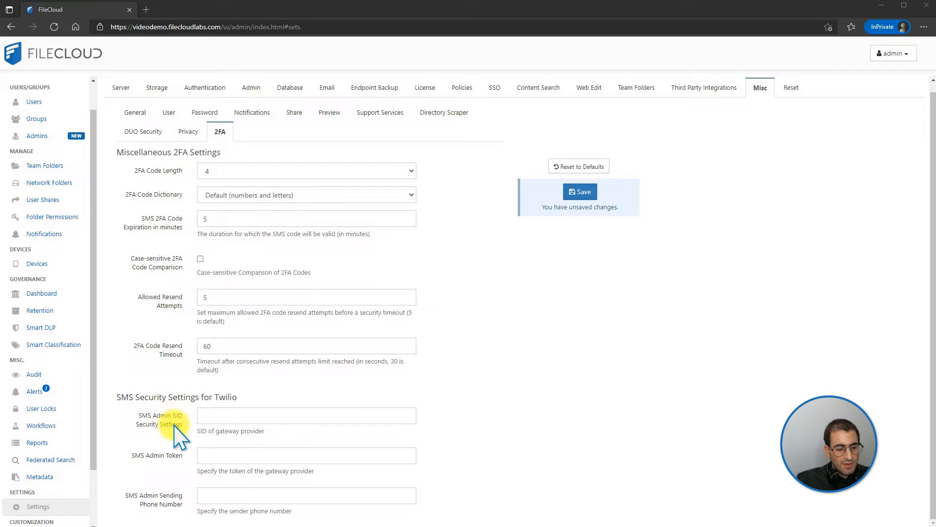
{"action": "mouse_move", "coordinate": [183, 468]}
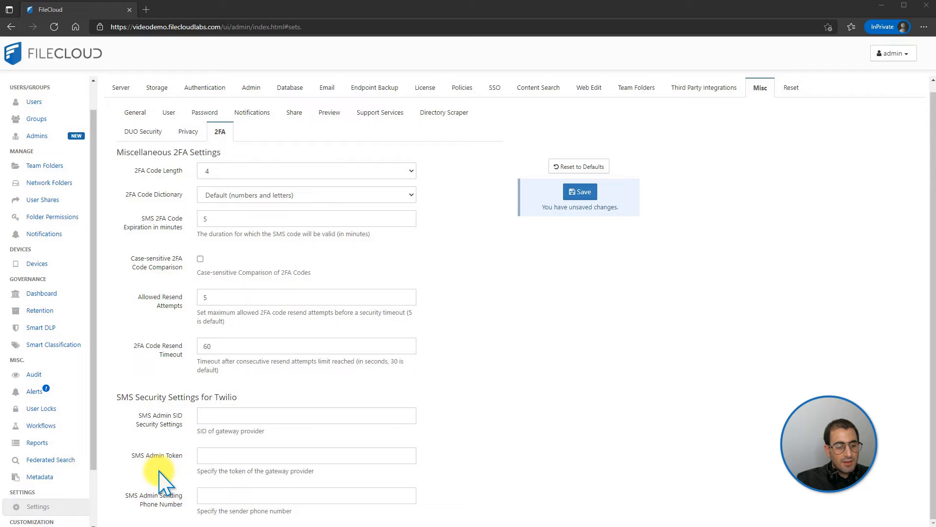
{"action": "mouse_move", "coordinate": [232, 512]}
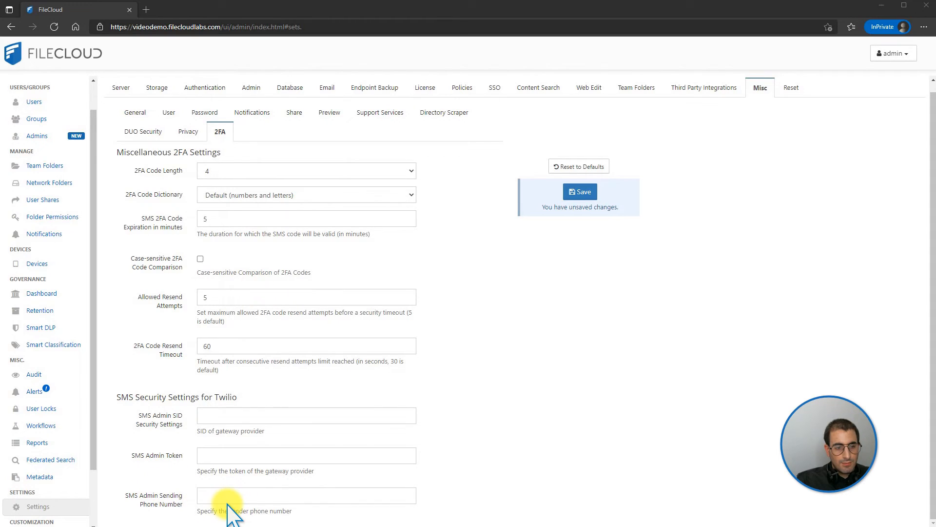
{"action": "mouse_move", "coordinate": [221, 197]}
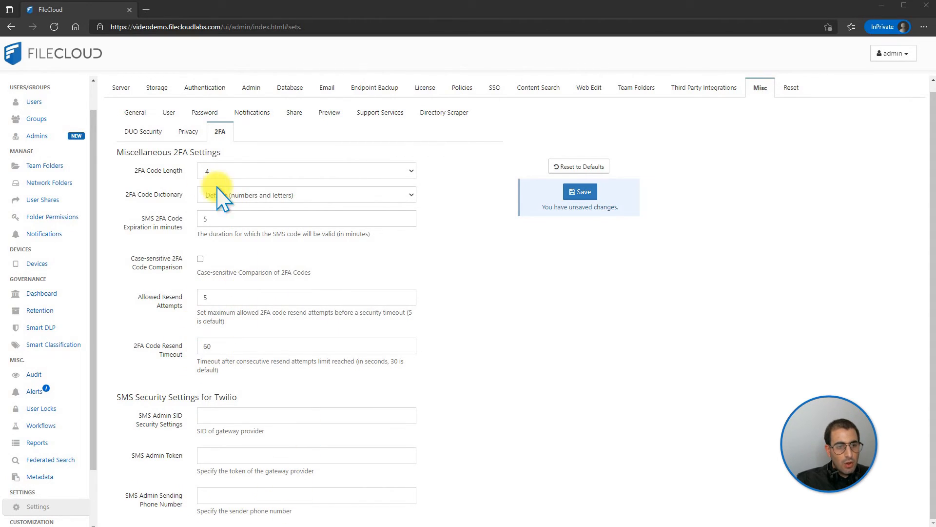
{"action": "mouse_move", "coordinate": [227, 149]}
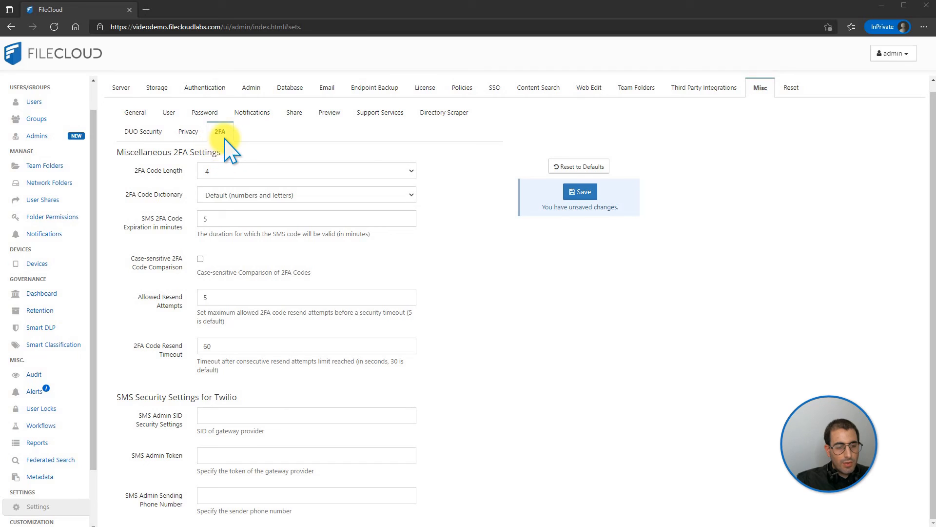
{"action": "mouse_move", "coordinate": [673, 131]}
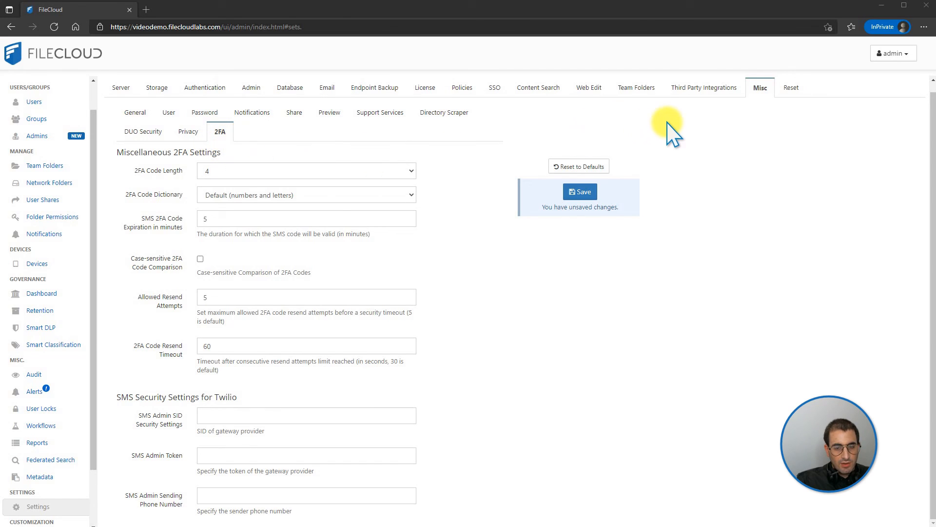